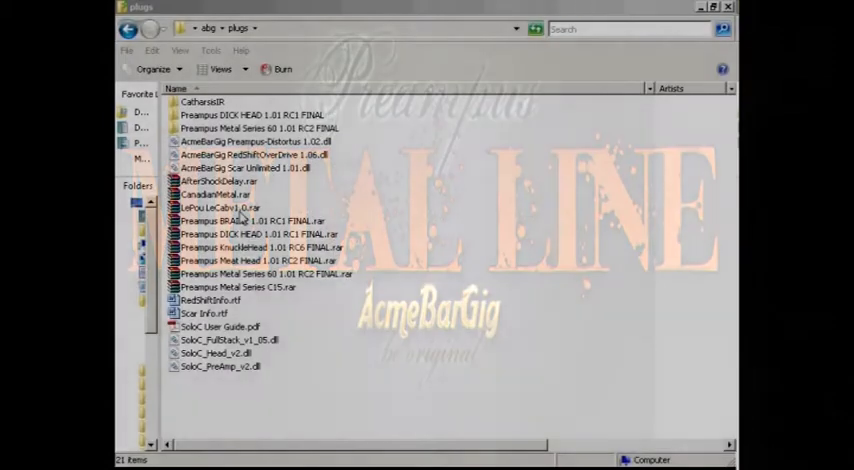
Extract the Preampus Metal Series C15.rar archive into its own folder in plugs.
{"action": "left_click", "coordinate": [238, 288]}
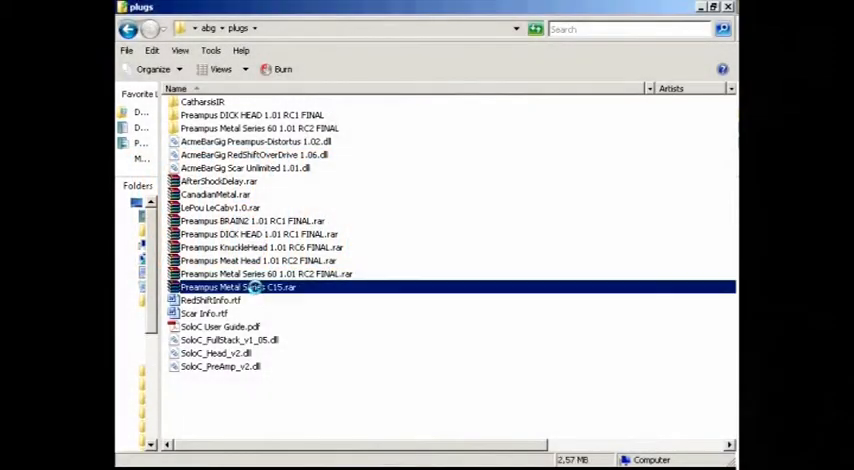
{"action": "right_click", "coordinate": [256, 288]}
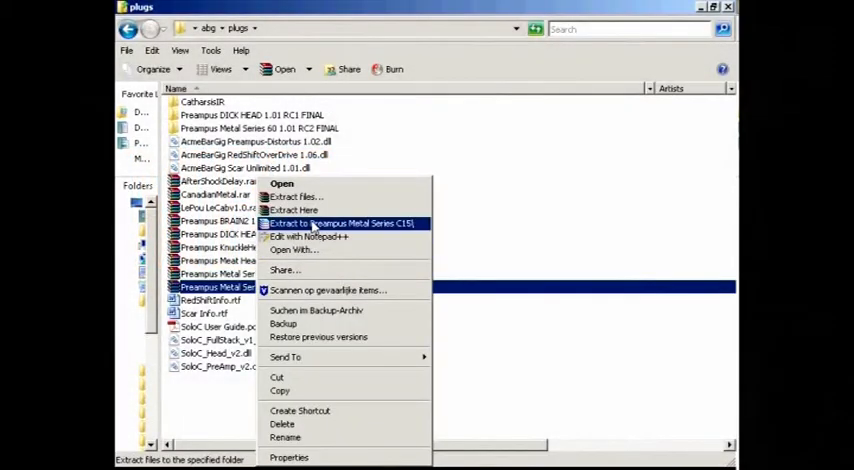
{"action": "left_click", "coordinate": [340, 222]}
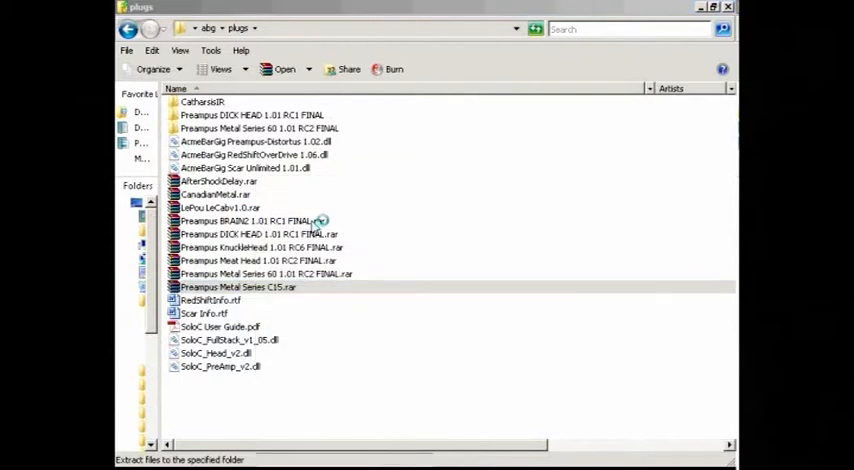
{"action": "left_click", "coordinate": [238, 288]}
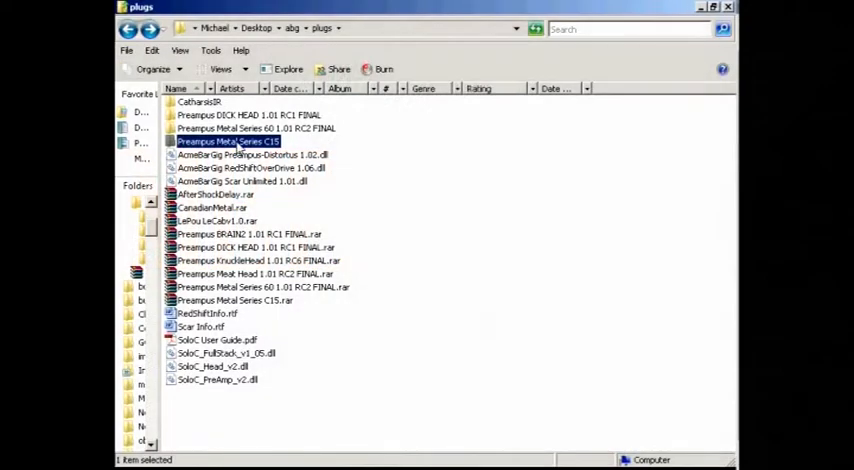
Cut the extracted folder and move it into Steinberg\VstPlugins\ABG\Final.
{"action": "right_click", "coordinate": [228, 140]}
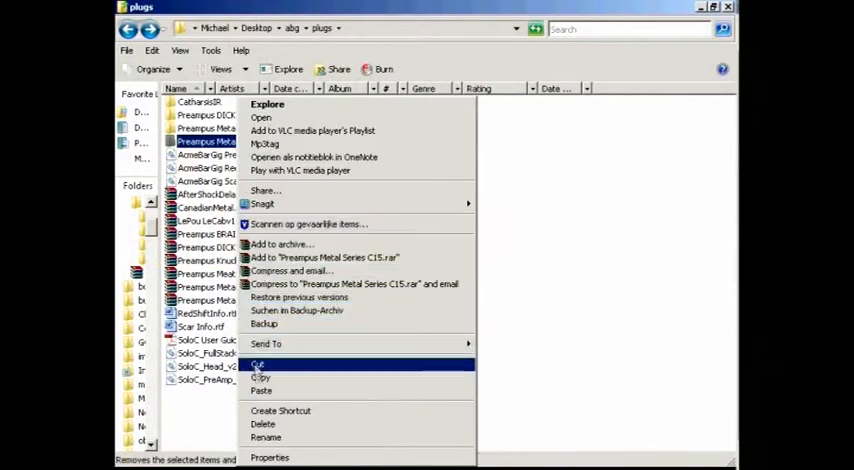
{"action": "left_click", "coordinate": [256, 364]}
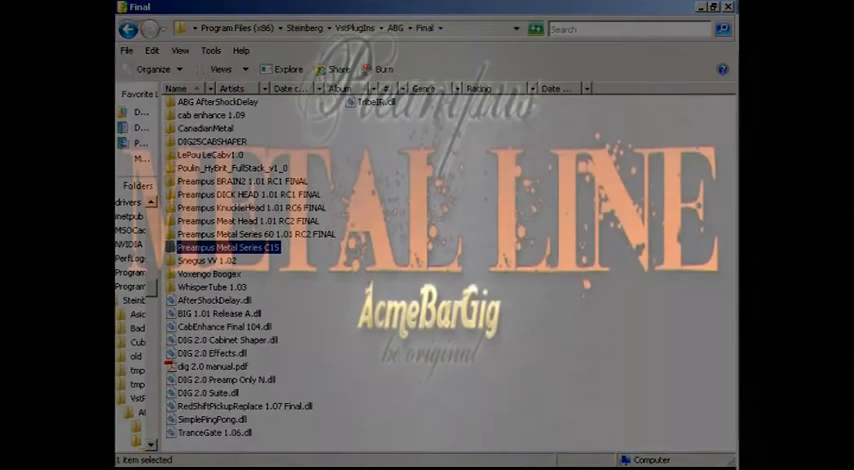
{"action": "double_click", "coordinate": [234, 248]}
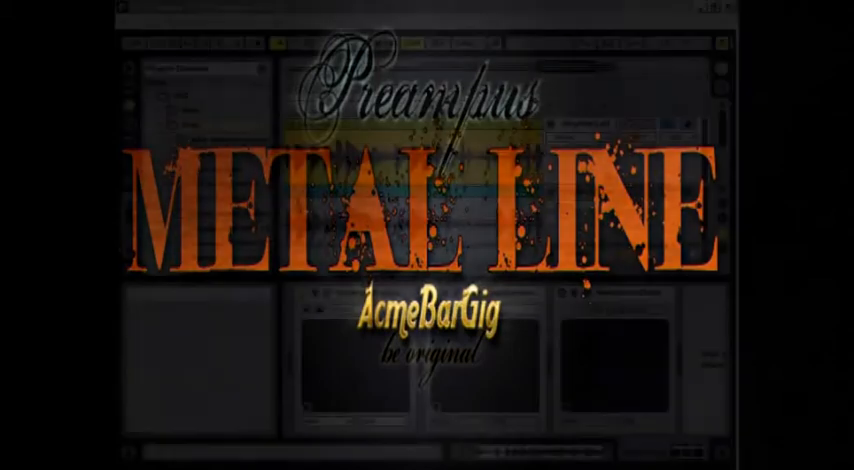
{"action": "left_click", "coordinate": [240, 22]}
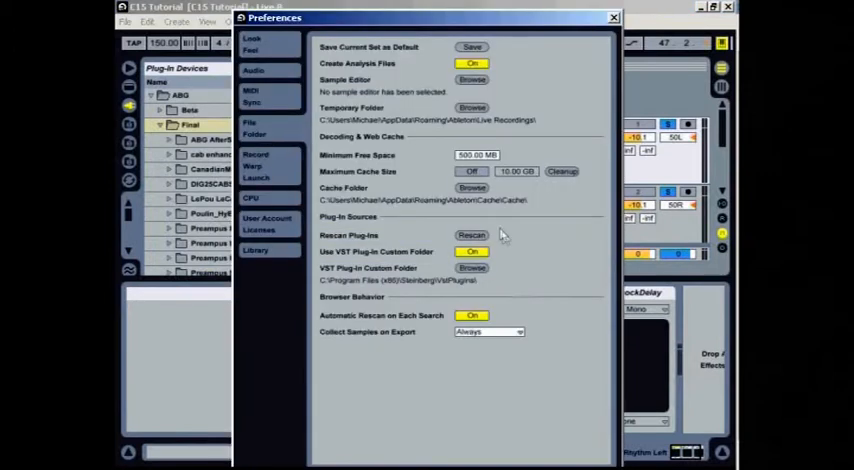
Rescan the VST plug-in folder from Live's File/Folder preferences.
{"action": "left_click", "coordinate": [470, 236]}
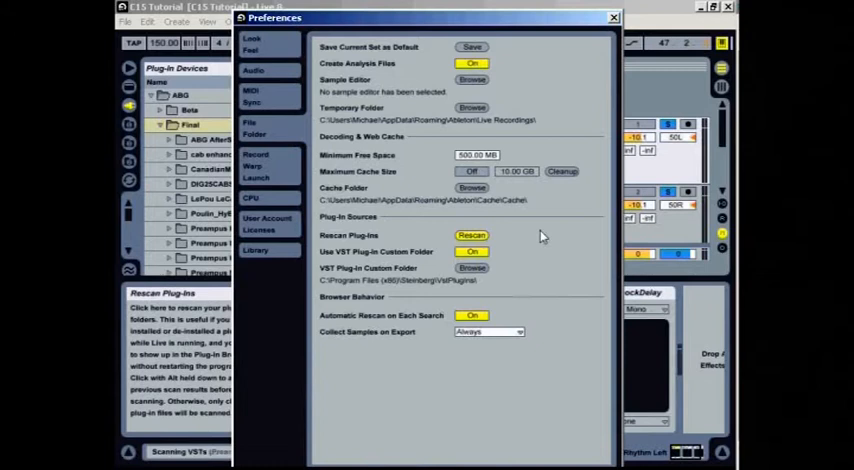
{"action": "left_click", "coordinate": [612, 16]}
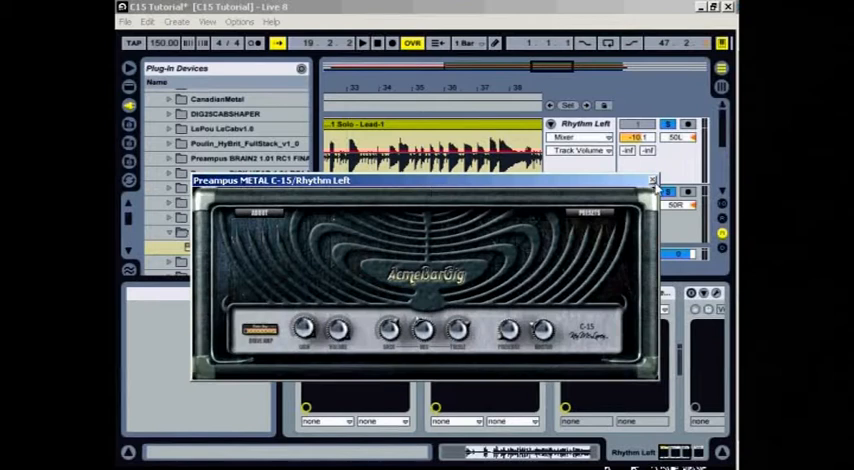
{"action": "mouse_move", "coordinate": [652, 184]}
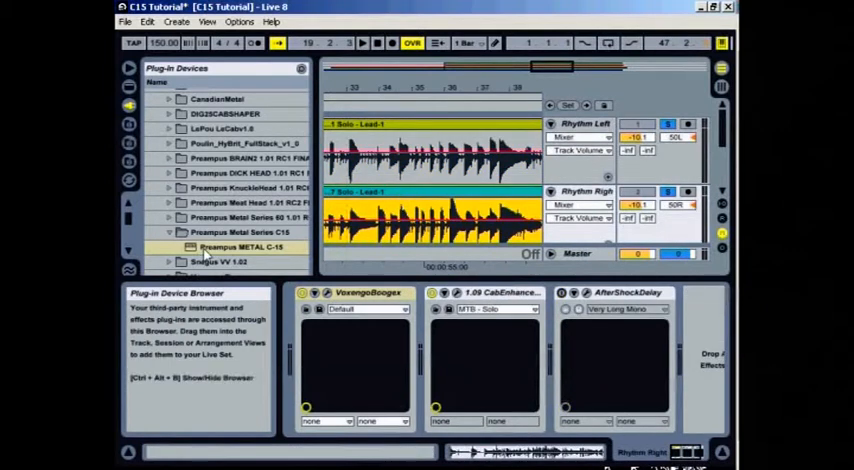
Add Preampus METAL C-15 at the start of Rhythm Left's chain and show its editor.
{"action": "left_click", "coordinate": [244, 248]}
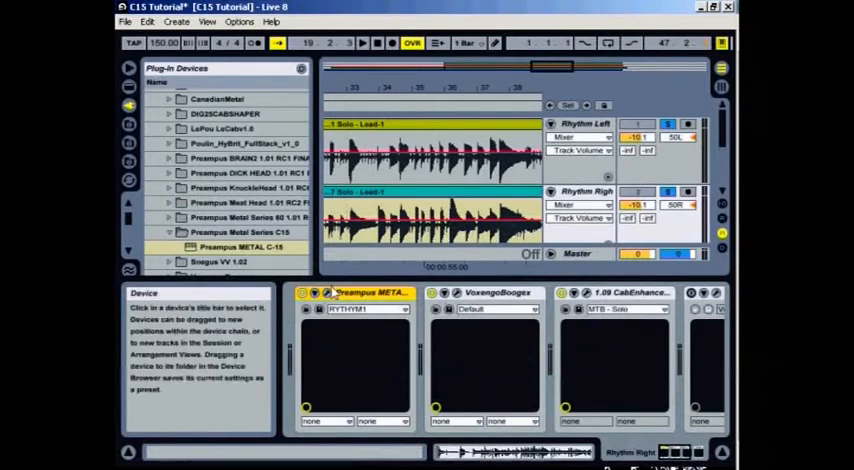
{"action": "left_click", "coordinate": [430, 150]}
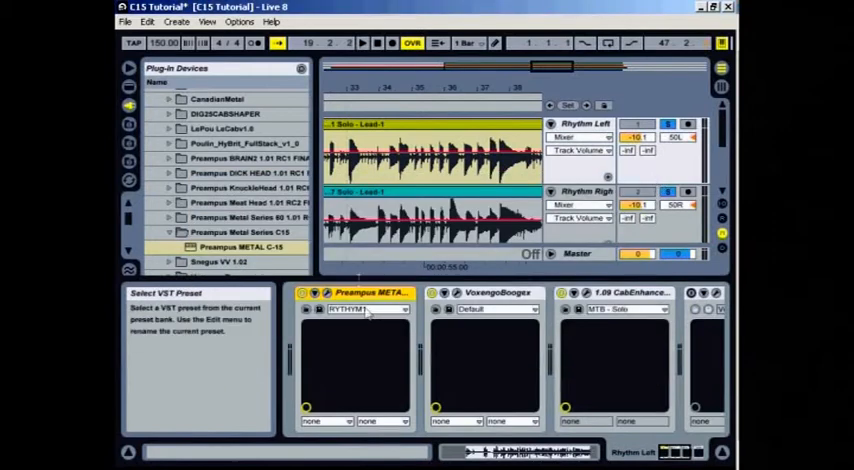
{"action": "left_click", "coordinate": [430, 144]}
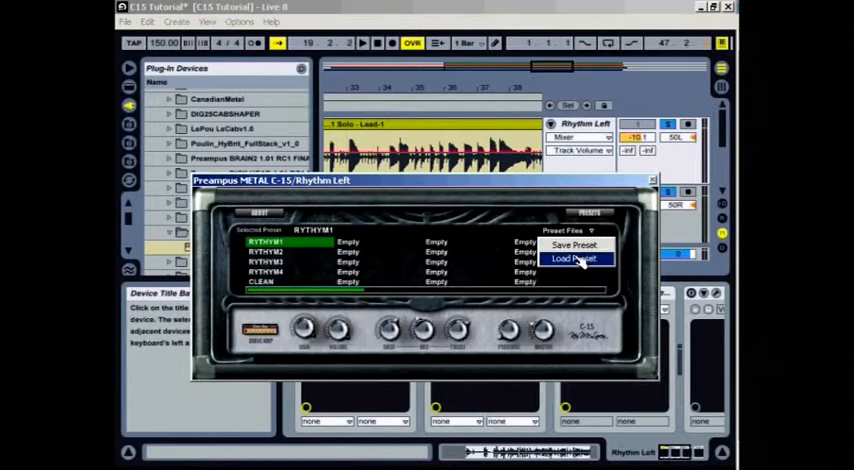
Load the MR-Rhythm.c15 preset file into the Rhythm Left preamp and apply it.
{"action": "left_click", "coordinate": [576, 260]}
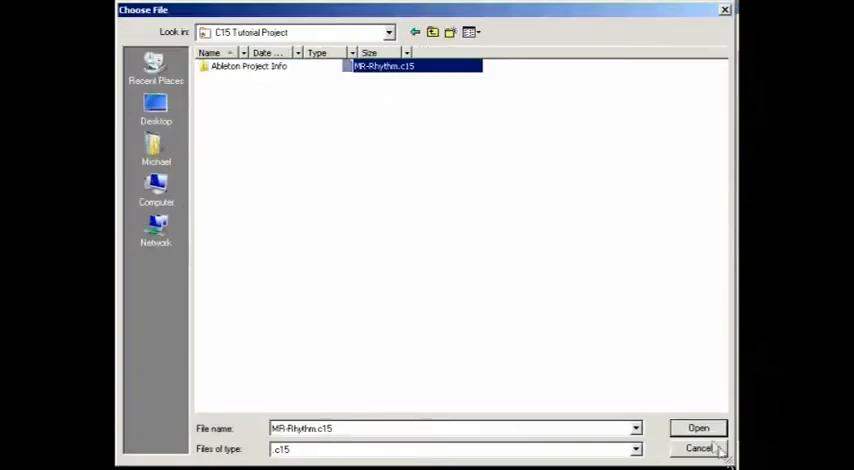
{"action": "left_click", "coordinate": [698, 428]}
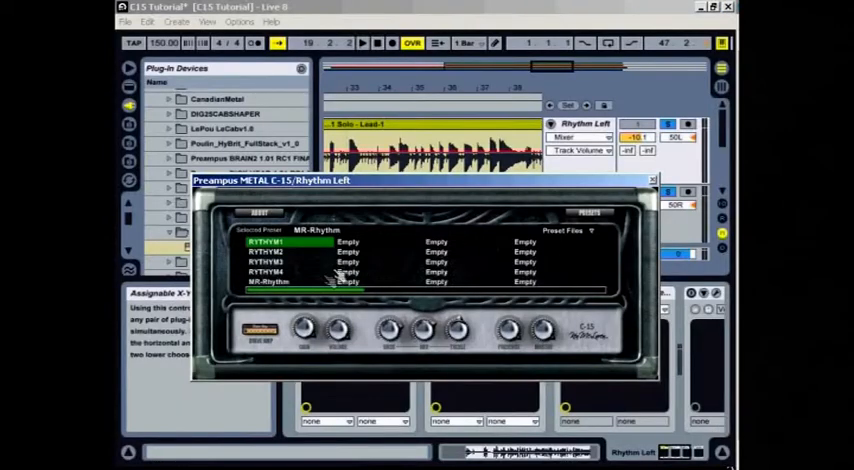
{"action": "left_click", "coordinate": [284, 280]}
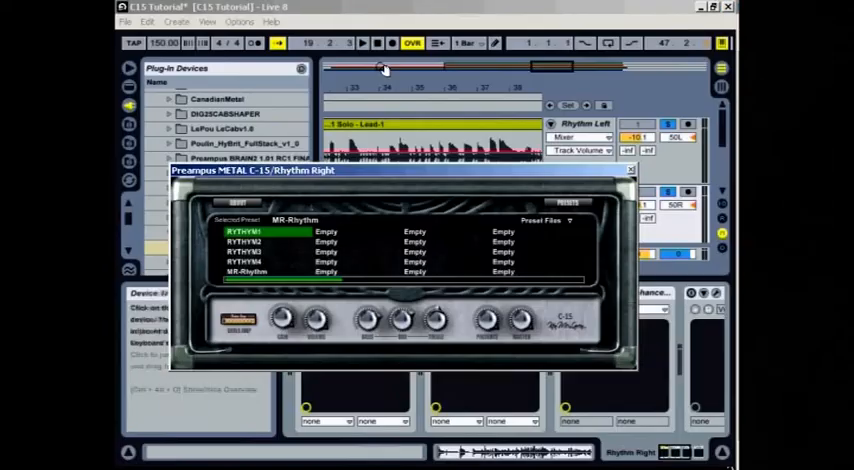
Choose the MR-Rhythm preset slot on the Rhythm Right preamp.
{"action": "left_click", "coordinate": [248, 272]}
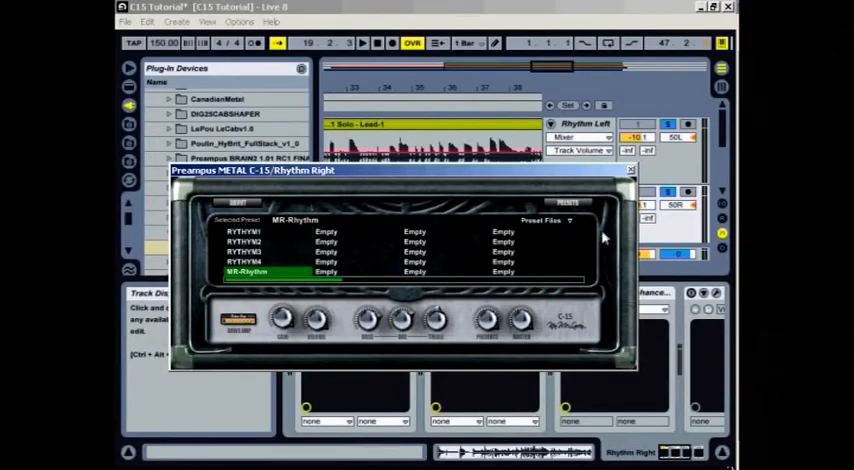